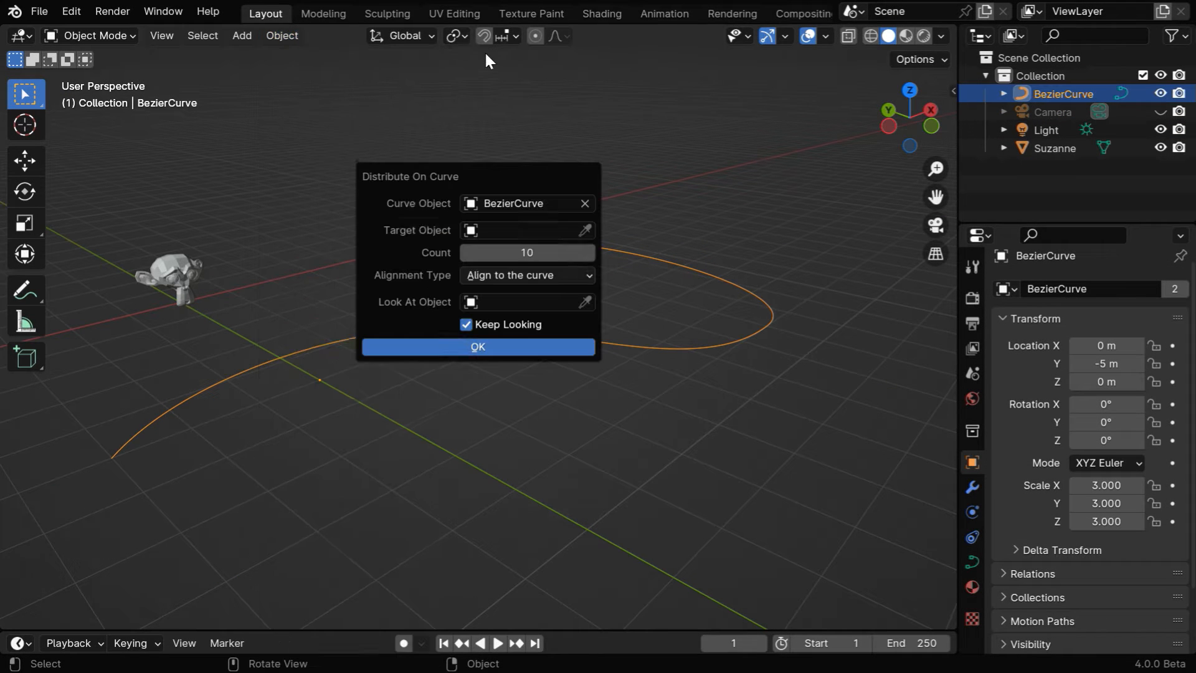
{"action": "mouse_move", "coordinate": [381, 218]}
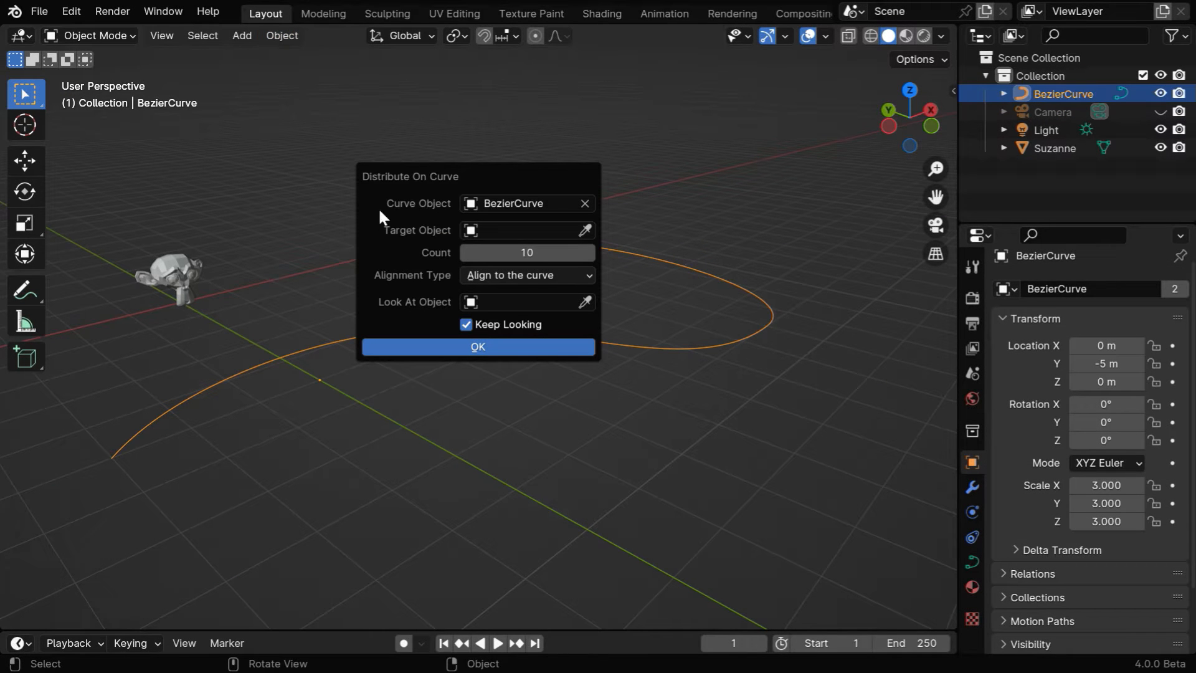
{"action": "mouse_move", "coordinate": [437, 209]}
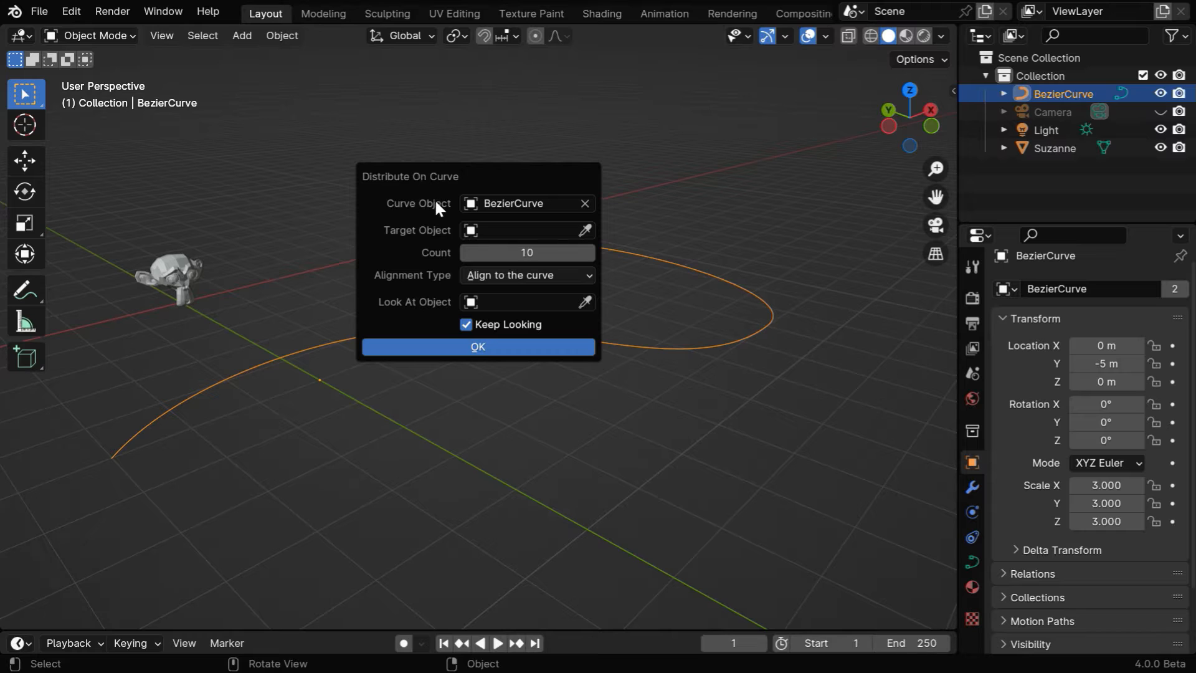
{"action": "mouse_move", "coordinate": [480, 381]}
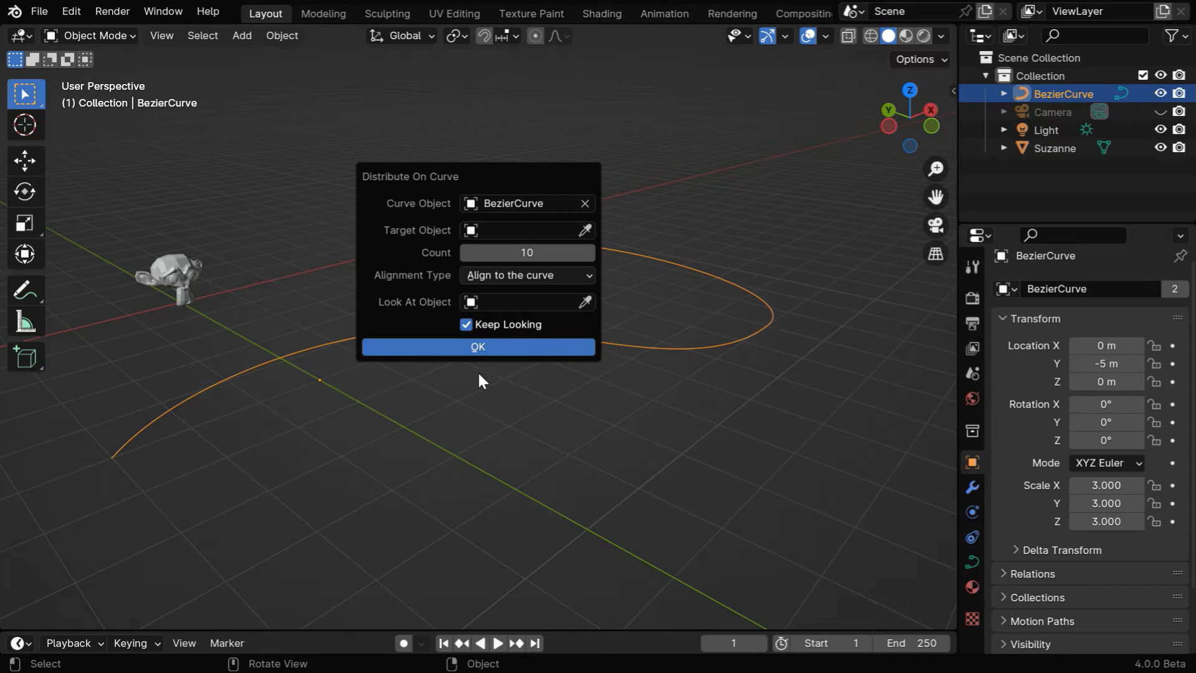
Step: Reopen Distribute On Curve, keeping BezierCurve as curve and choosing Suzanne as target object
{"action": "left_click", "coordinate": [478, 347]}
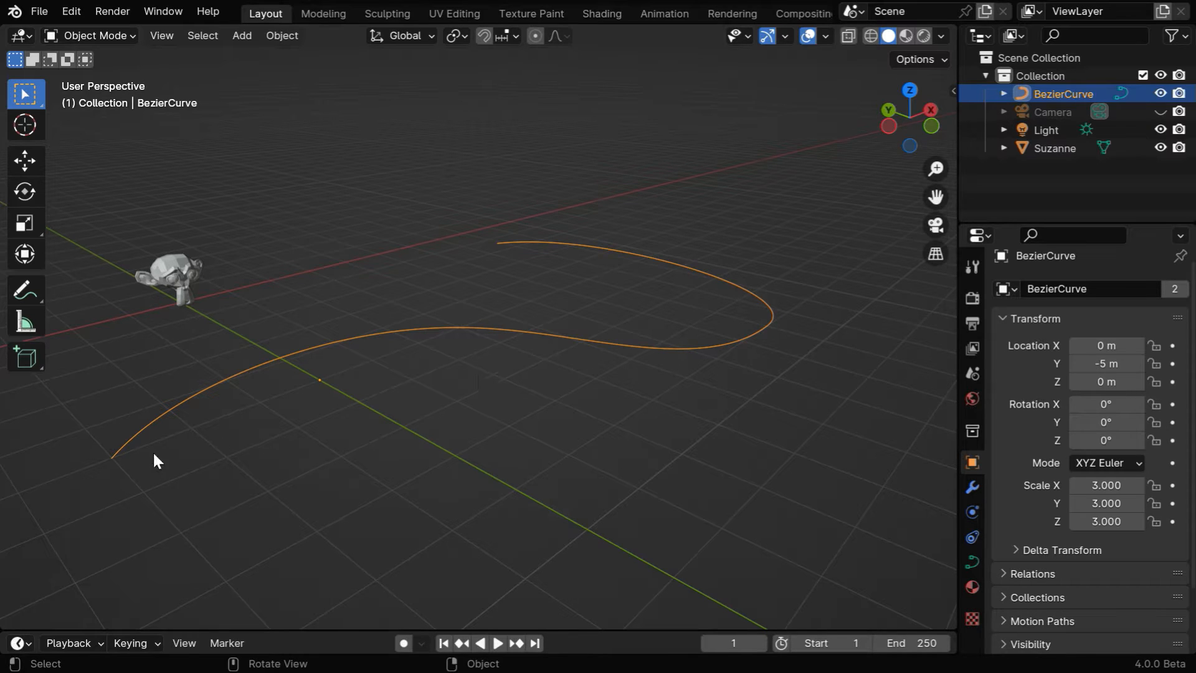
{"action": "mouse_move", "coordinate": [430, 301]}
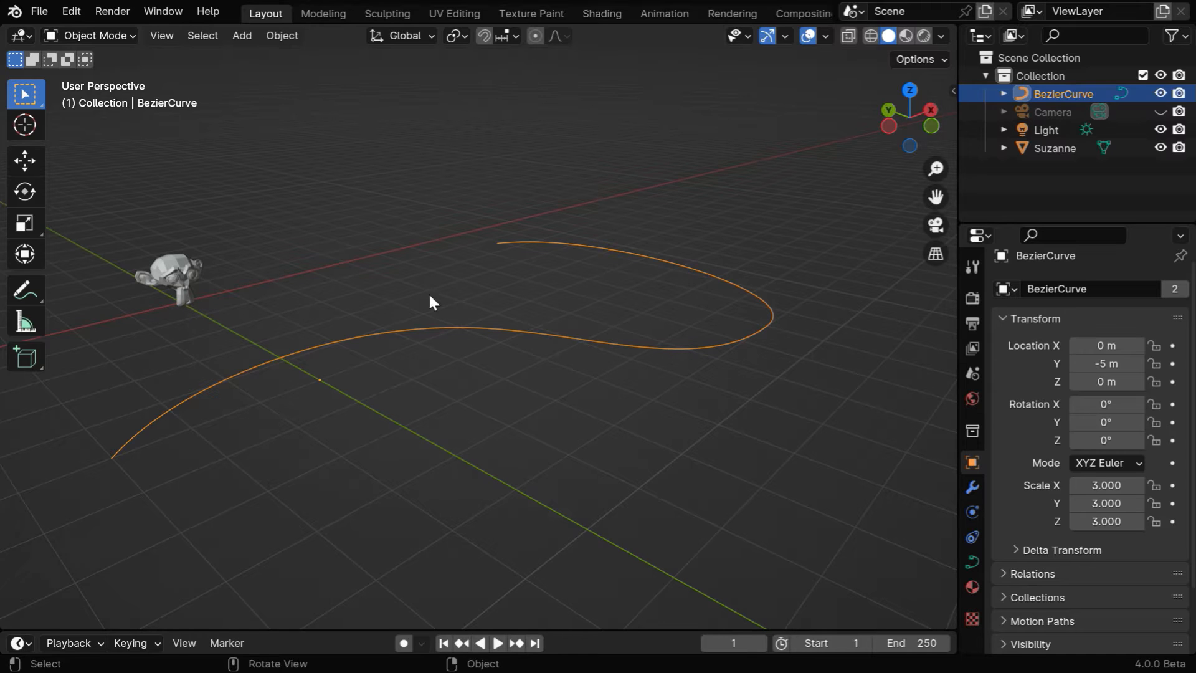
{"action": "left_click", "coordinate": [164, 275]}
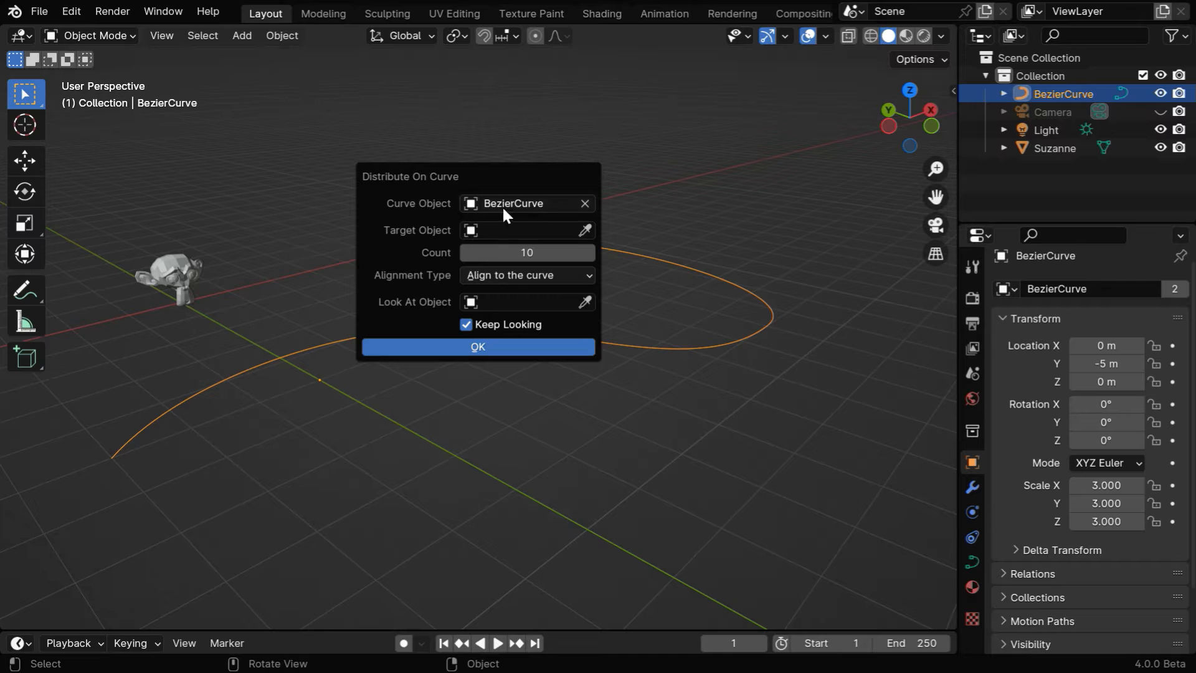
{"action": "mouse_move", "coordinate": [168, 424]}
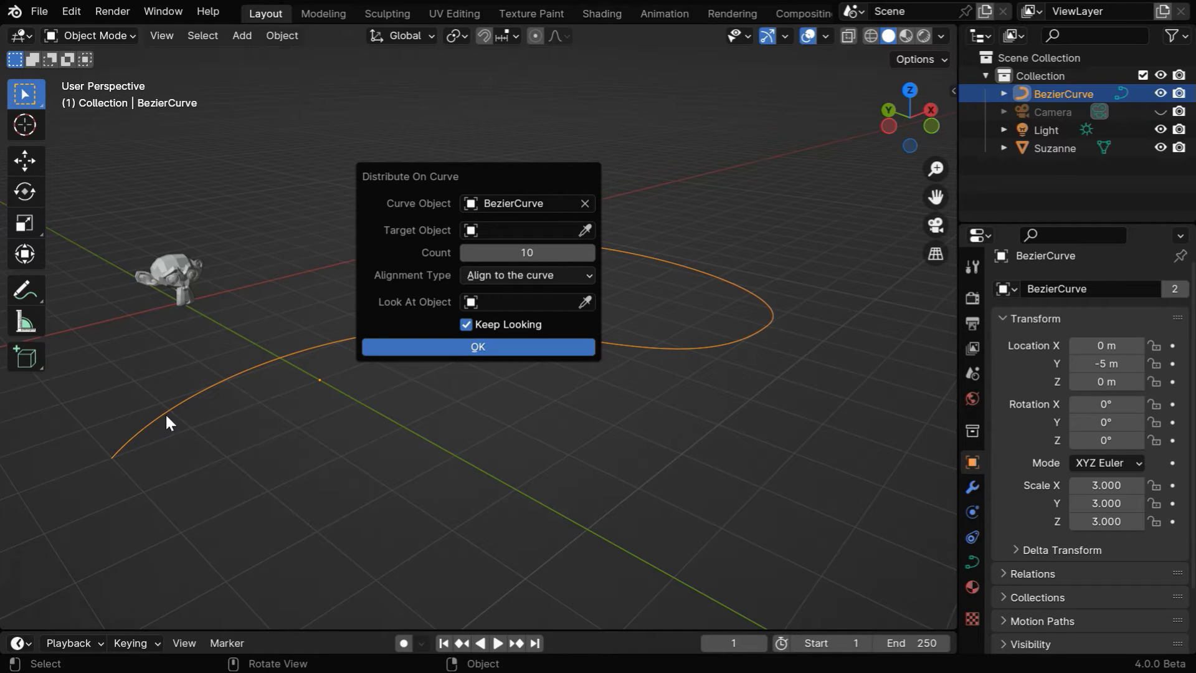
{"action": "mouse_move", "coordinate": [493, 225]}
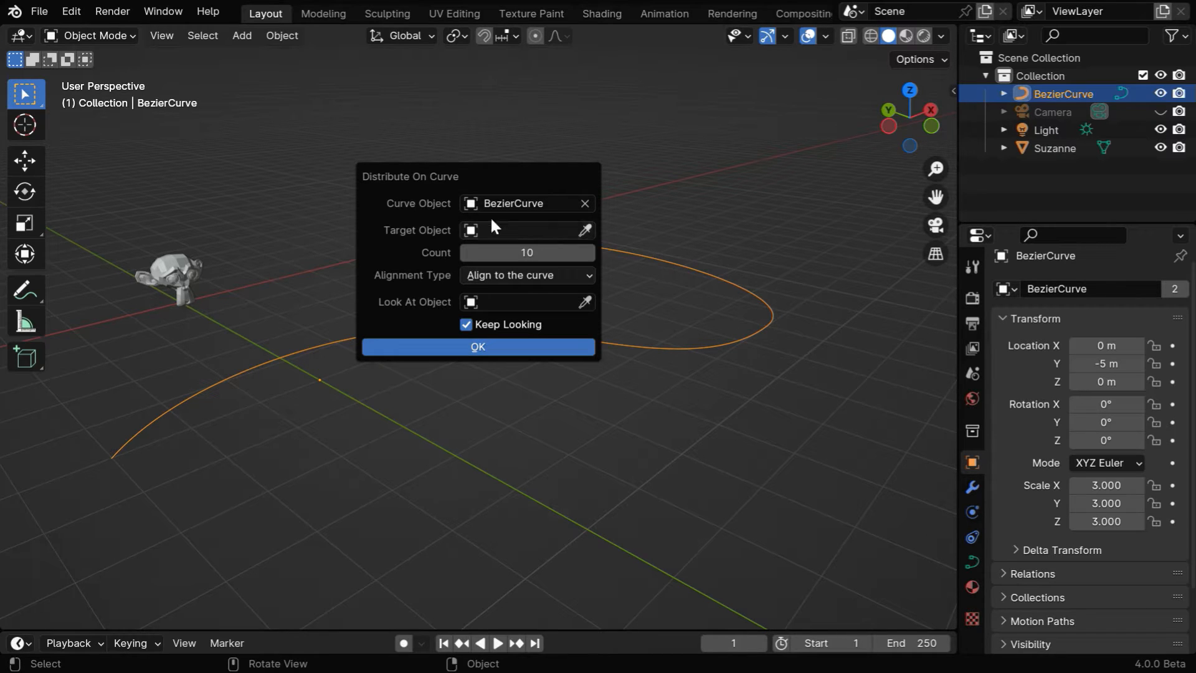
{"action": "left_click", "coordinate": [519, 203]}
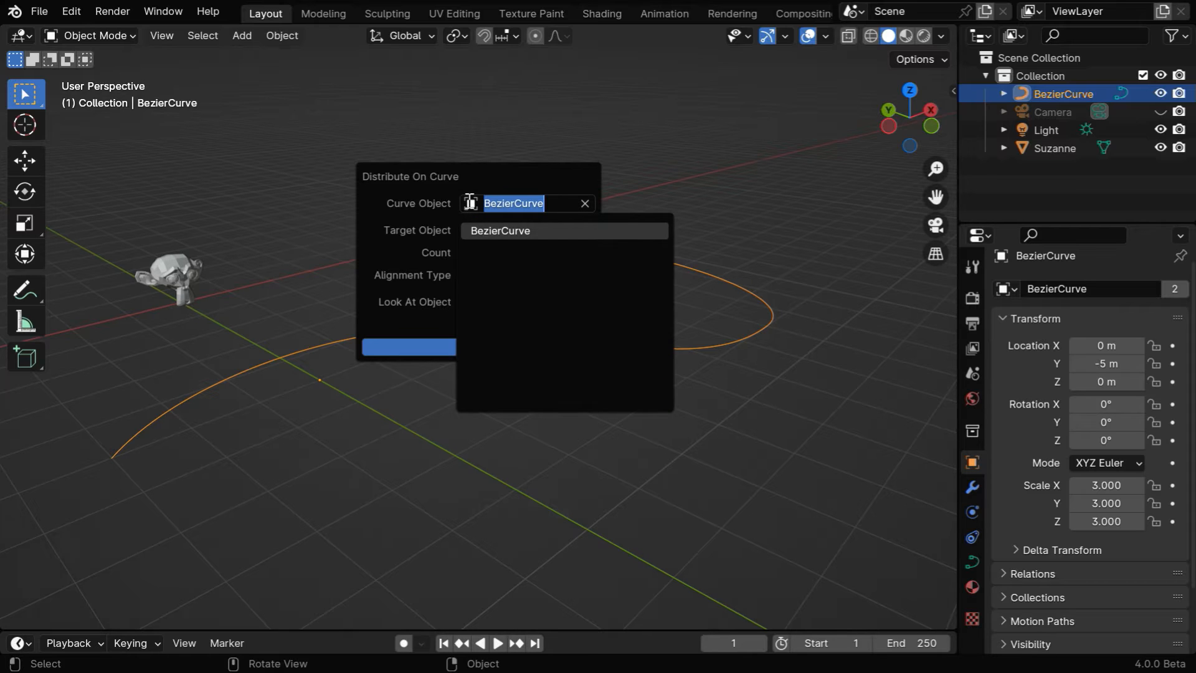
{"action": "left_click", "coordinate": [501, 231]}
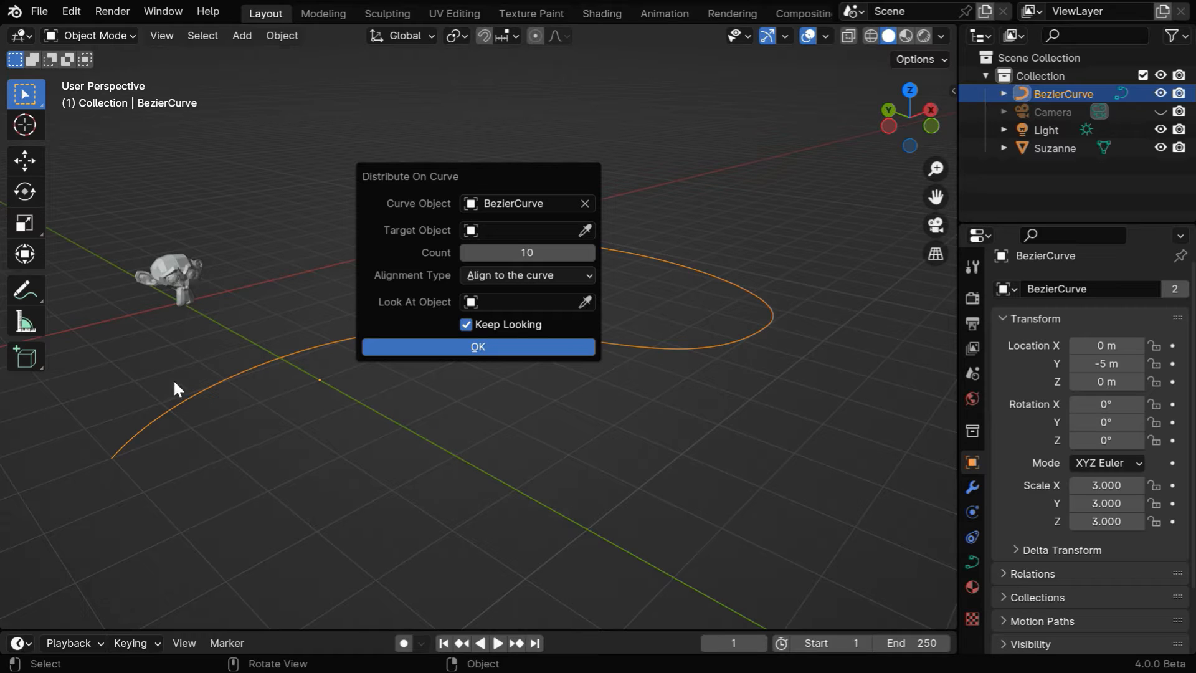
{"action": "mouse_move", "coordinate": [617, 266]}
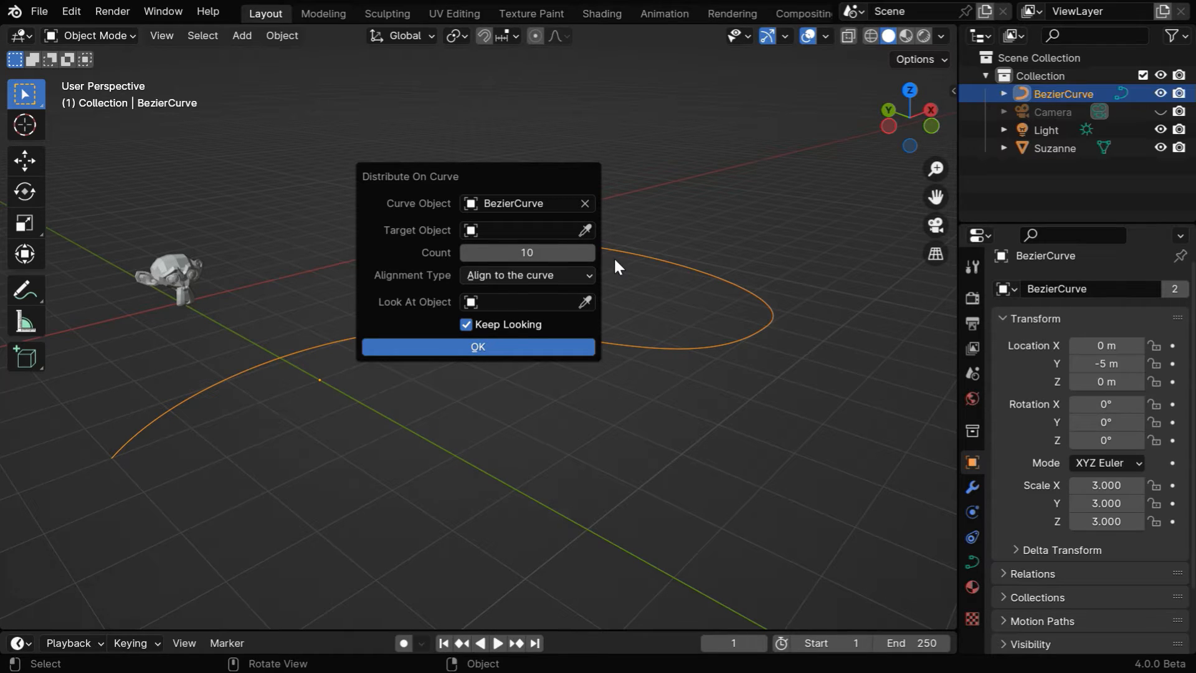
{"action": "left_click", "coordinate": [527, 230]}
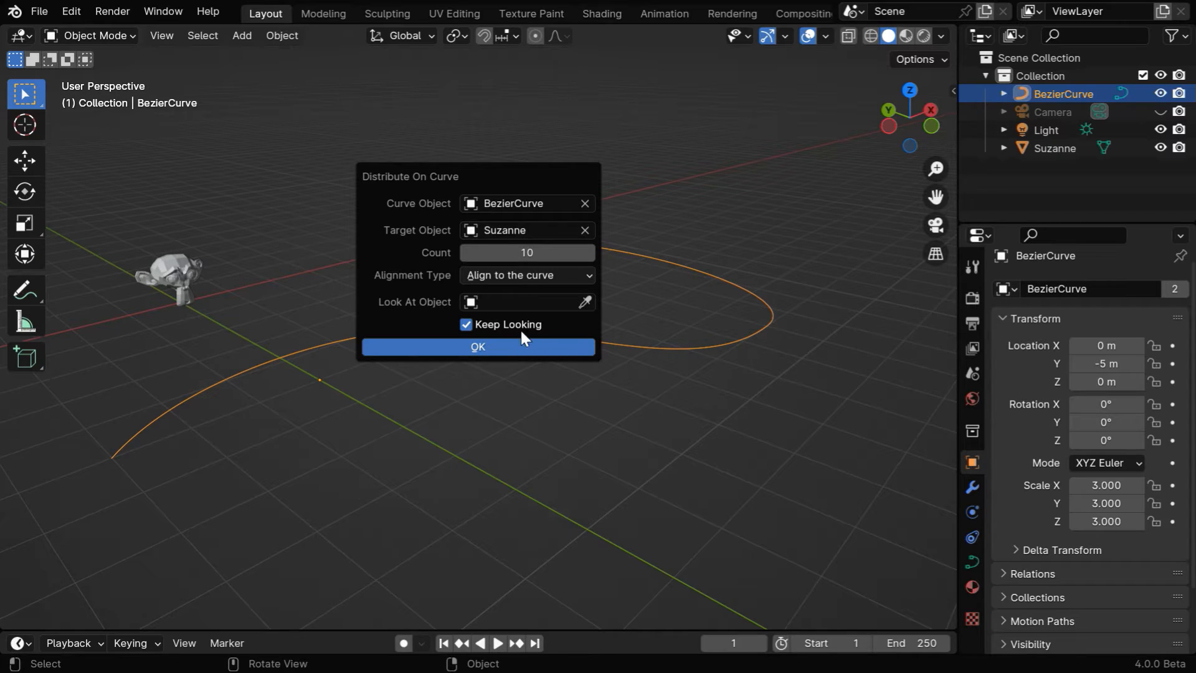
{"action": "mouse_move", "coordinate": [252, 414]}
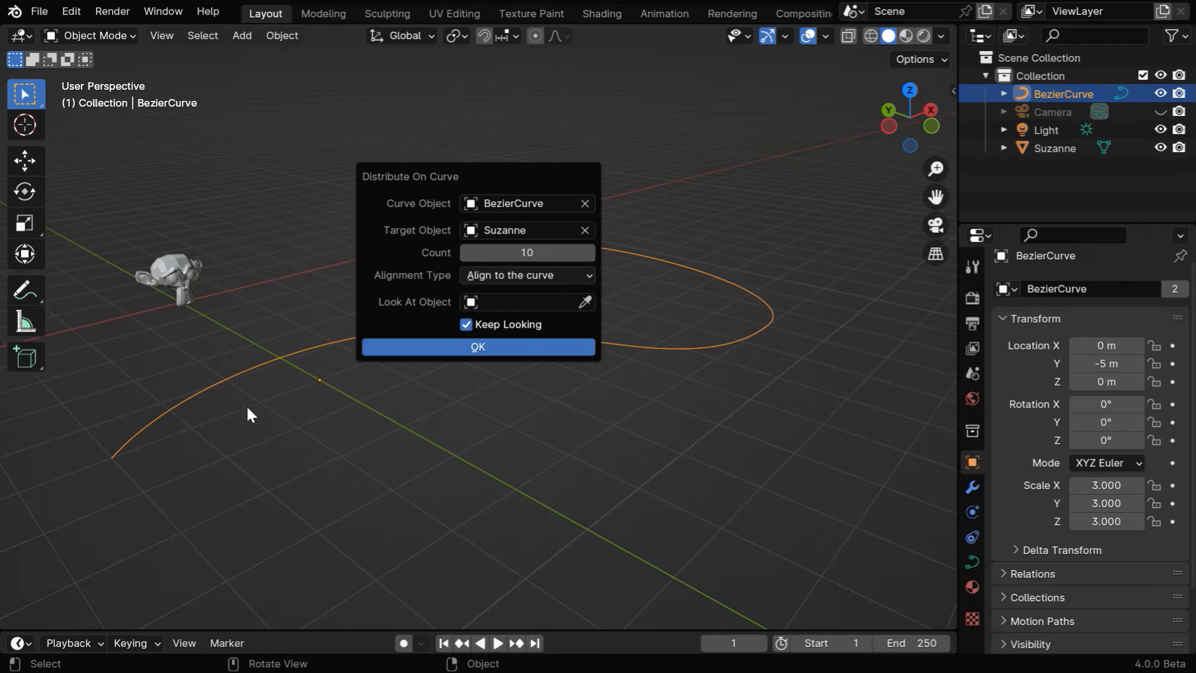
{"action": "mouse_move", "coordinate": [722, 351]}
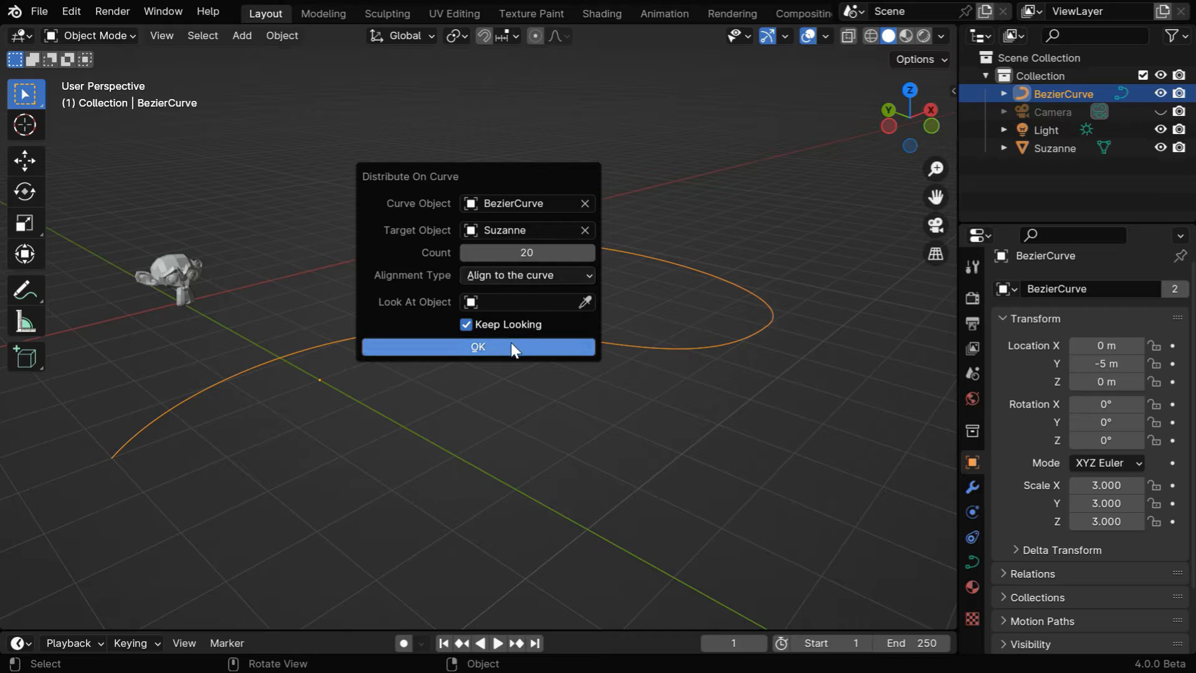
Step: Apply the 20-Suzanne distribution, check the Alignment Type options, and orbit to inspect the copies
{"action": "left_click", "coordinate": [478, 346]}
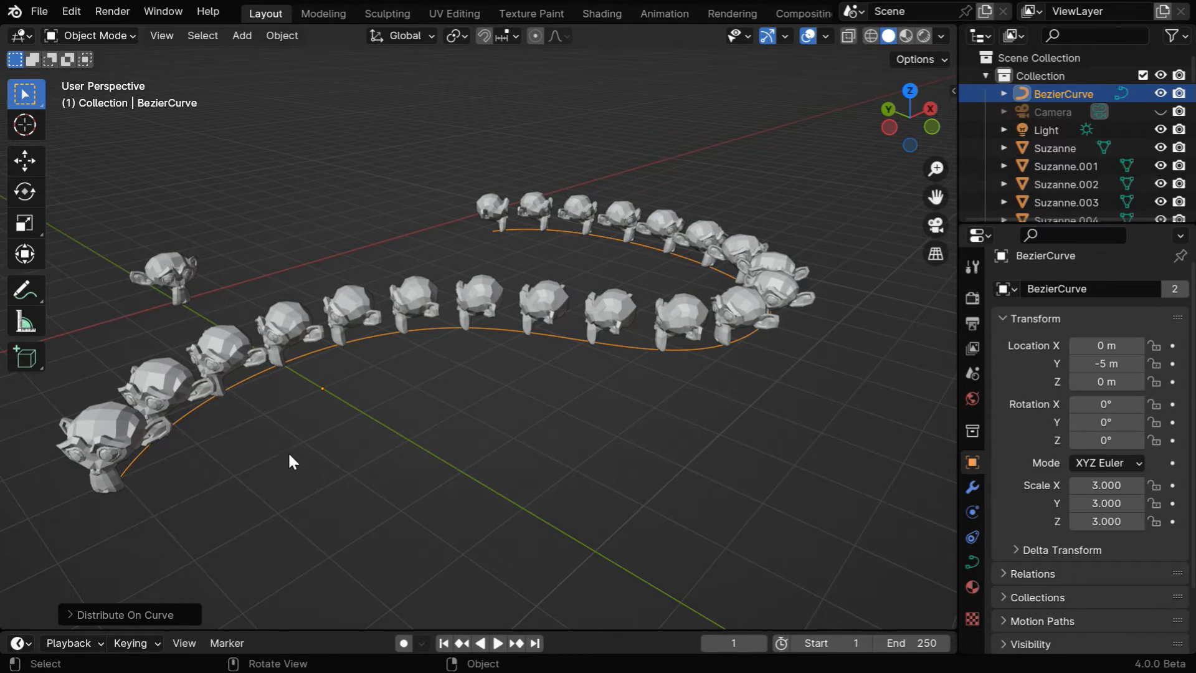
{"action": "left_click", "coordinate": [122, 615]}
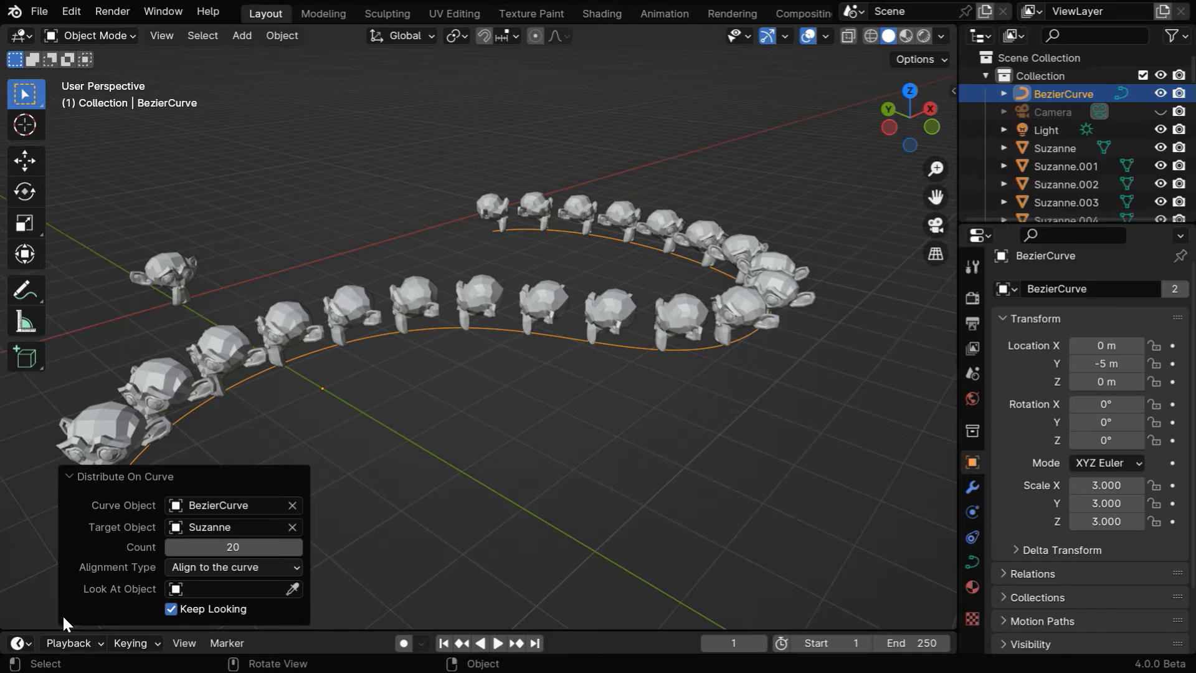
{"action": "mouse_move", "coordinate": [145, 595]}
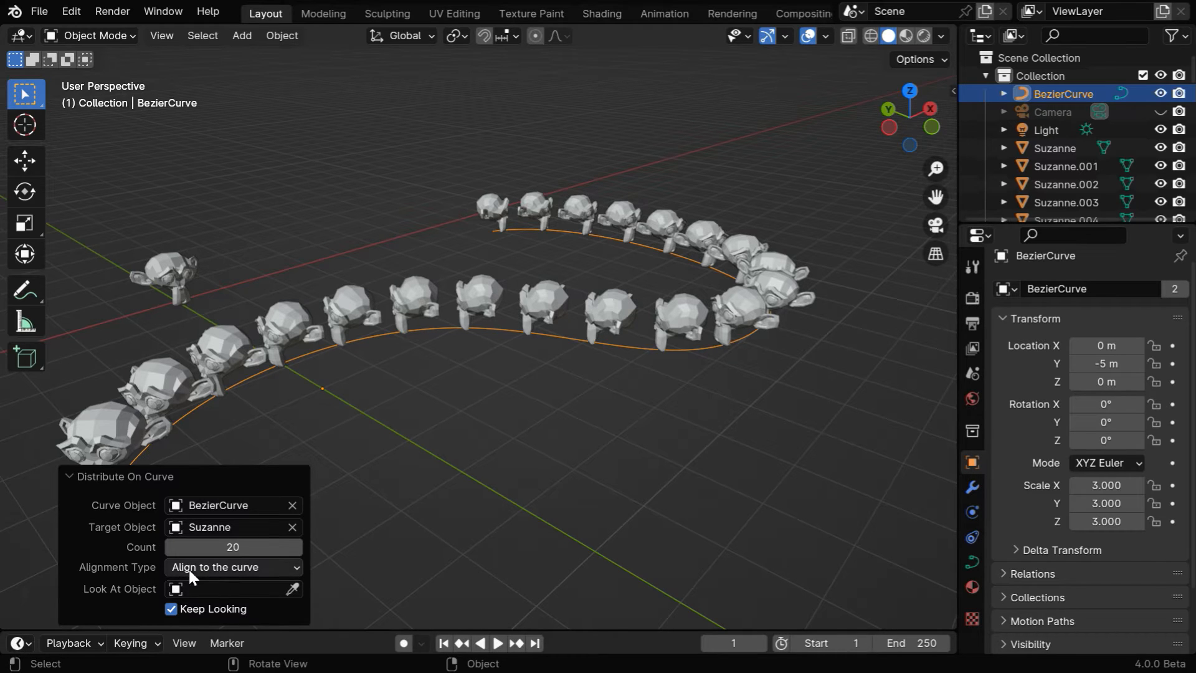
{"action": "left_click", "coordinate": [232, 567]}
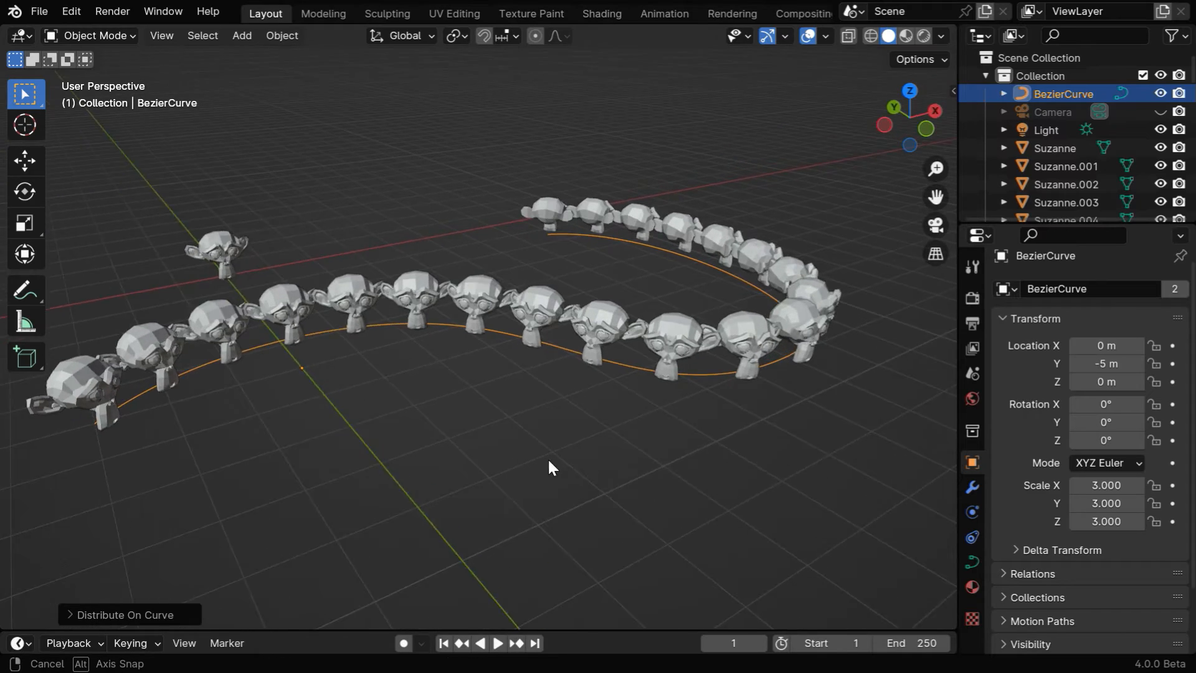
{"action": "left_click_drag", "start_coordinate": [552, 468], "coordinate": [448, 462]}
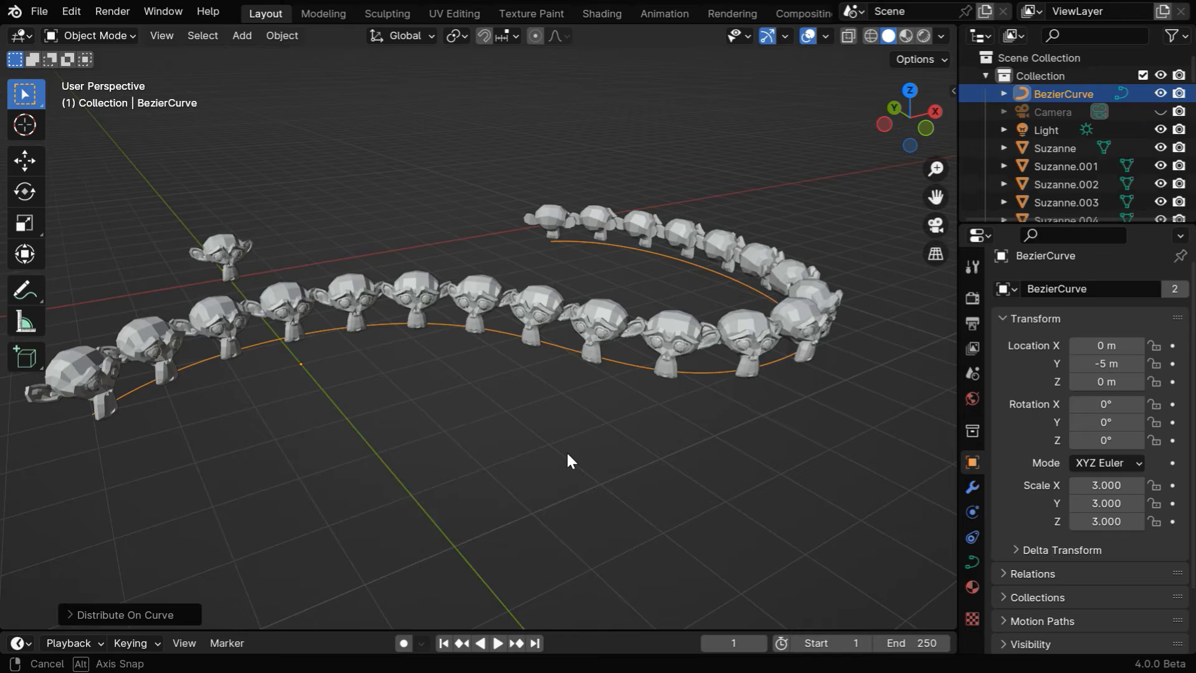
{"action": "left_click_drag", "start_coordinate": [569, 459], "coordinate": [616, 461]}
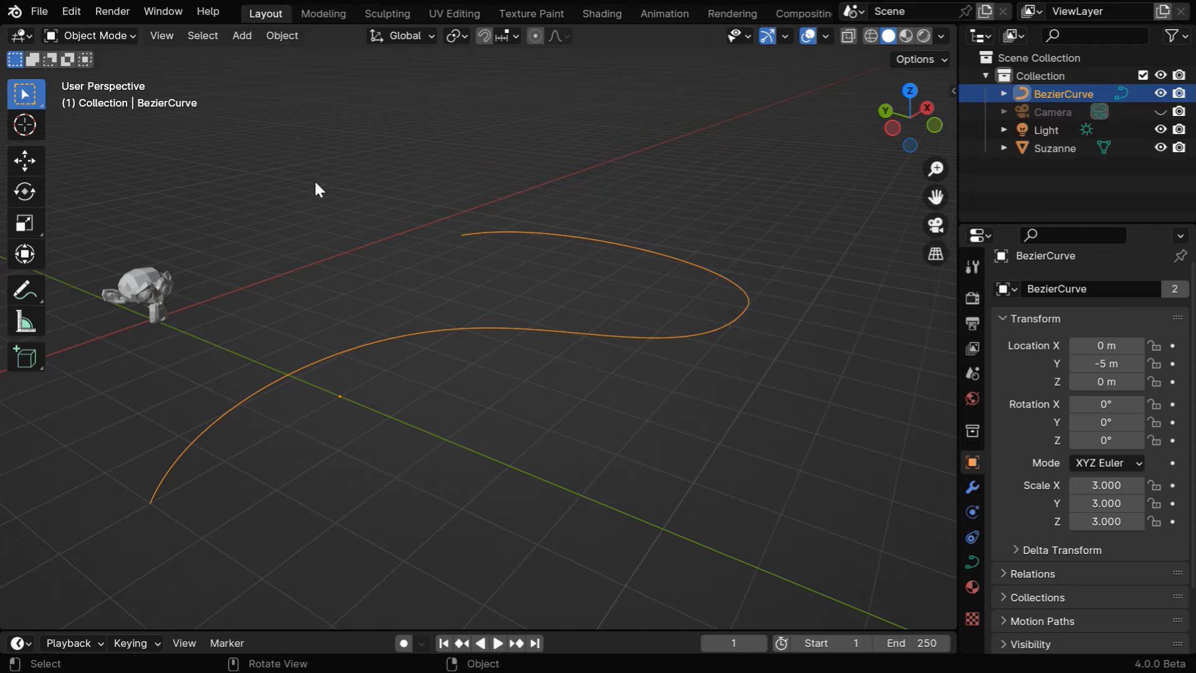
Step: Add a cube mesh to the scene and bring up the Object menu
{"action": "left_click", "coordinate": [242, 35]}
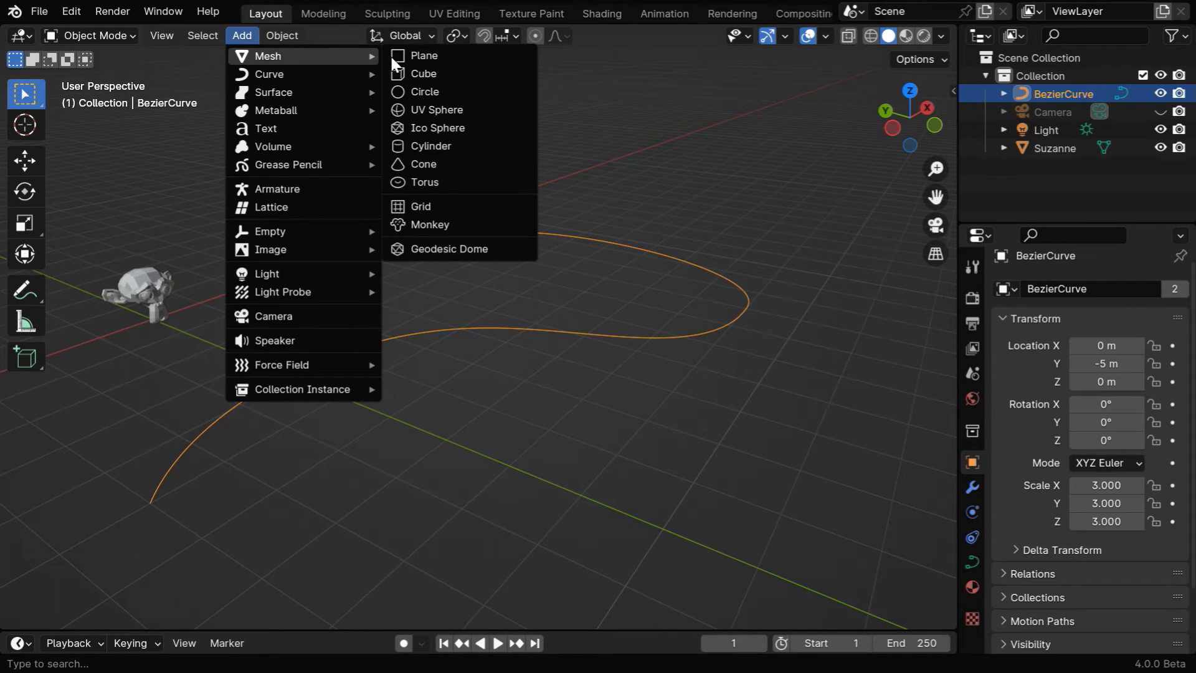
{"action": "left_click", "coordinate": [423, 73]}
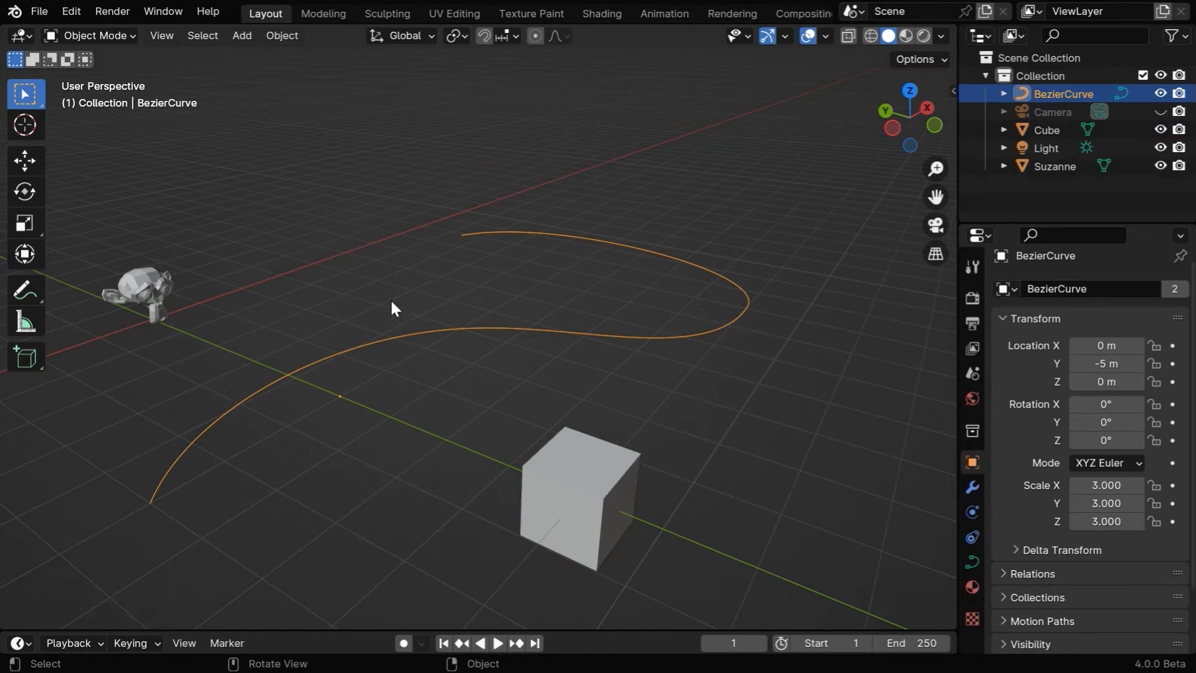
{"action": "left_click", "coordinate": [282, 35]}
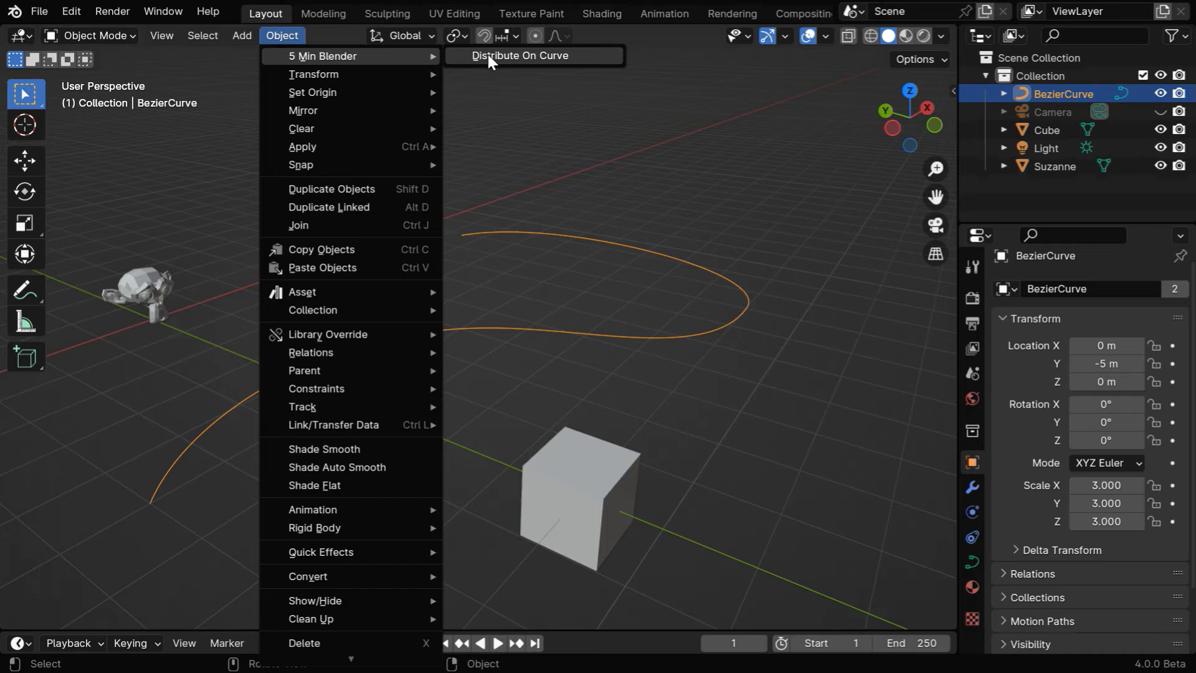
Step: Distribute Suzanne copies along BezierCurve with Alignment Type 'Look at an object' targeting the Cube
{"action": "left_click", "coordinate": [520, 55]}
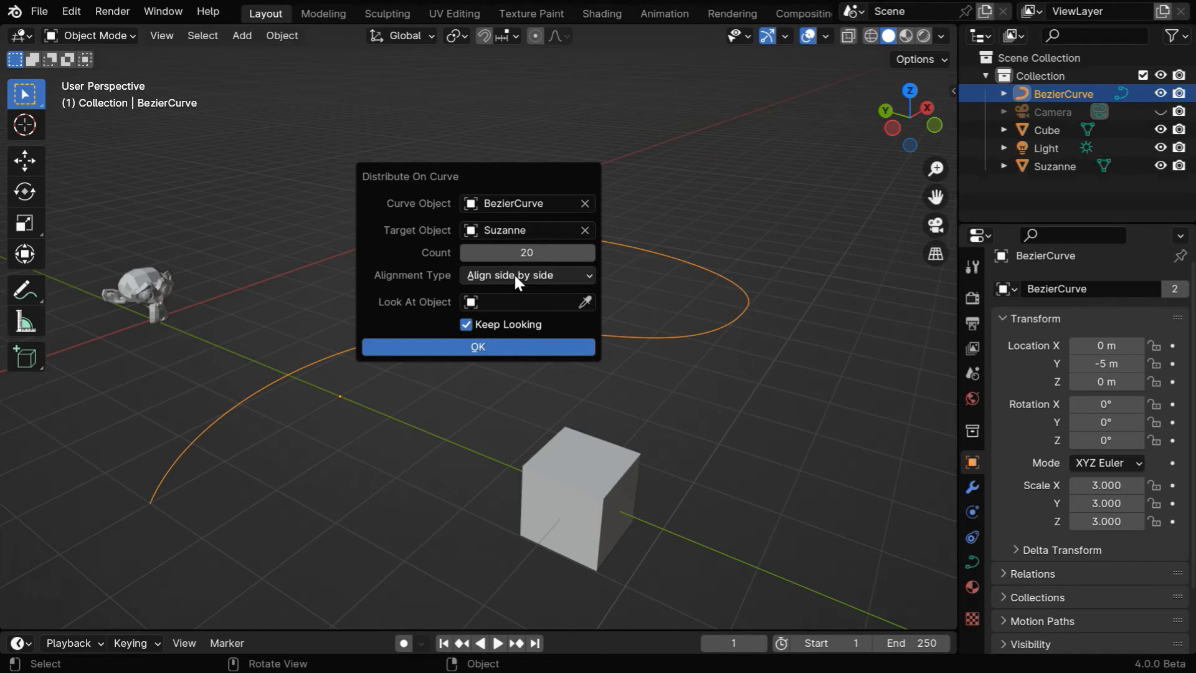
{"action": "left_click", "coordinate": [527, 276]}
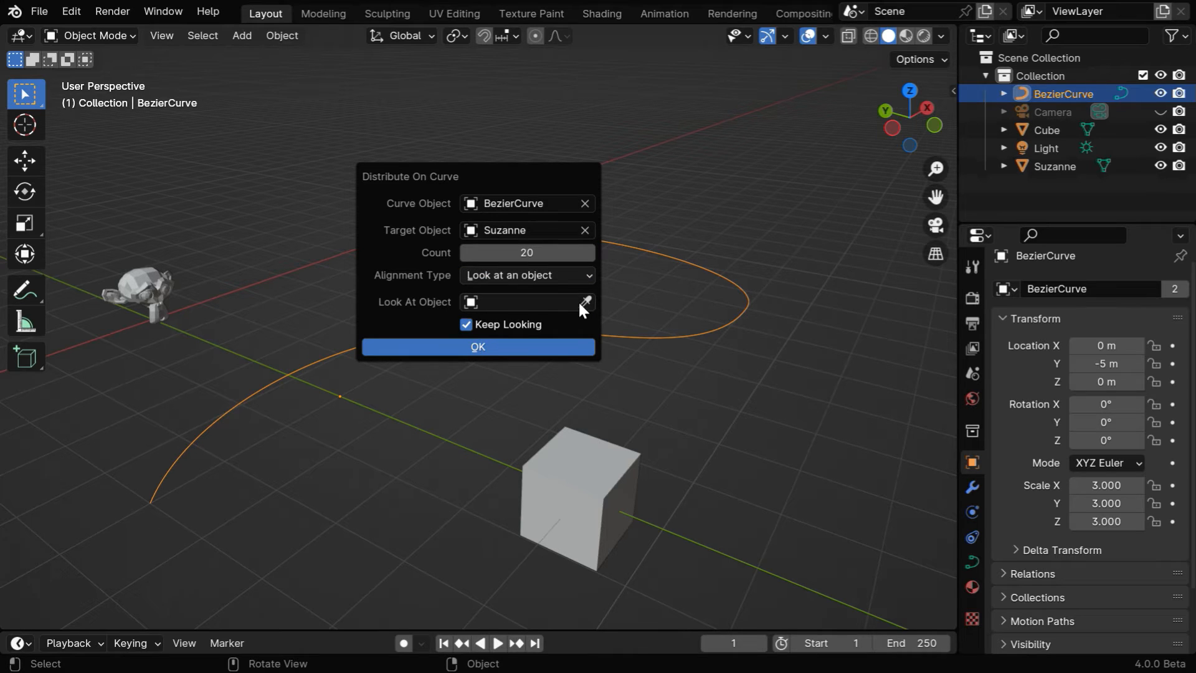
{"action": "left_click", "coordinate": [585, 302]}
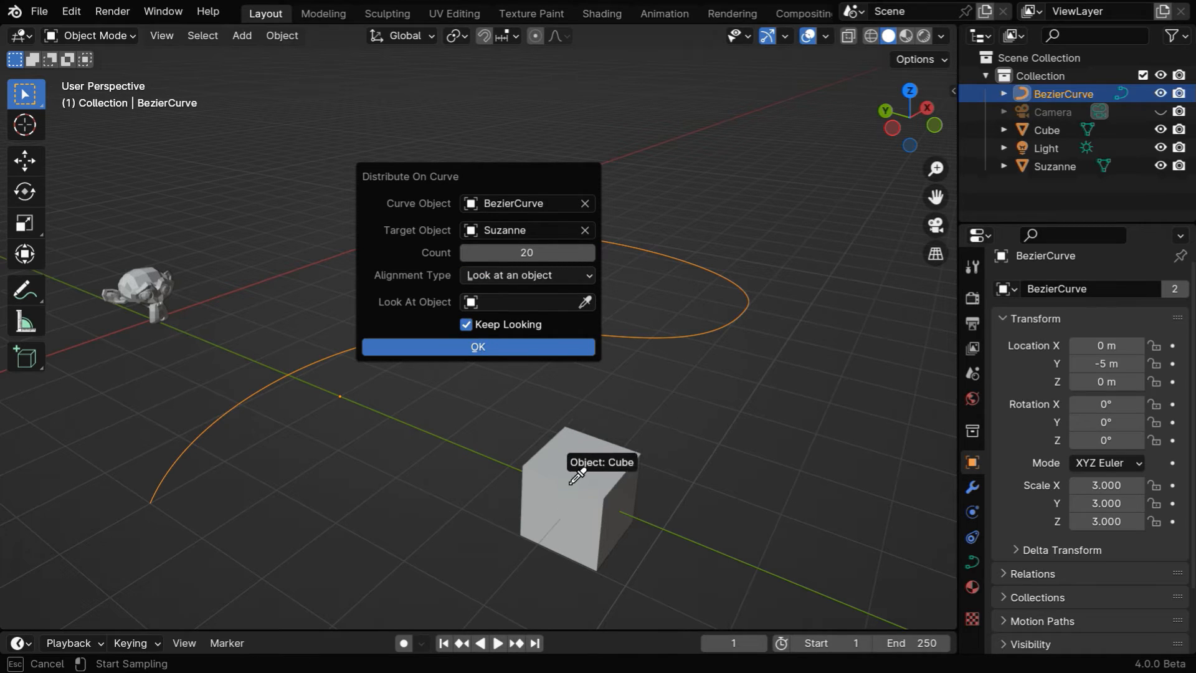
{"action": "left_click", "coordinate": [477, 347]}
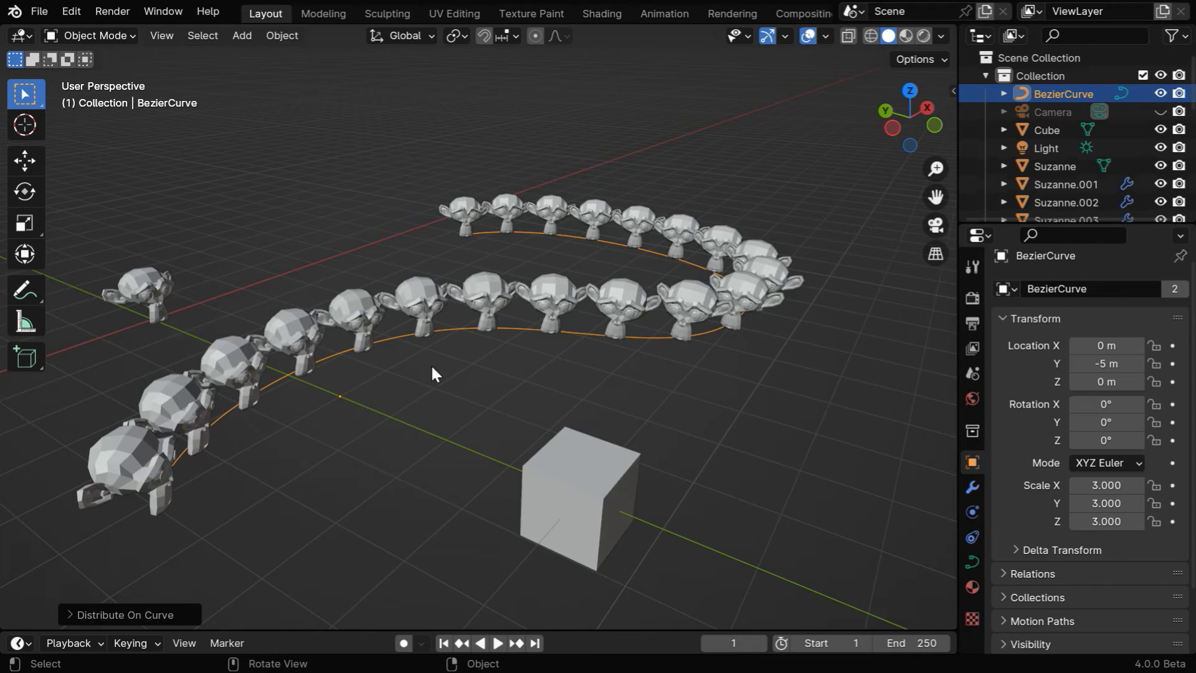
{"action": "mouse_move", "coordinate": [524, 221]}
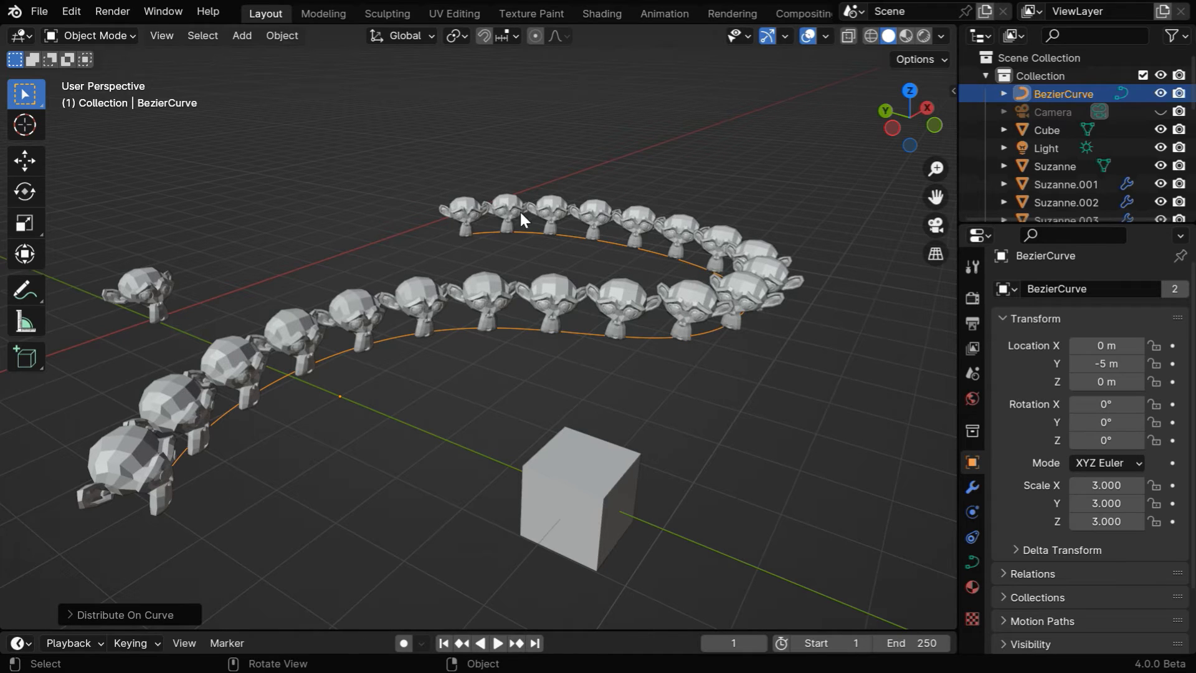
{"action": "mouse_move", "coordinate": [575, 473]}
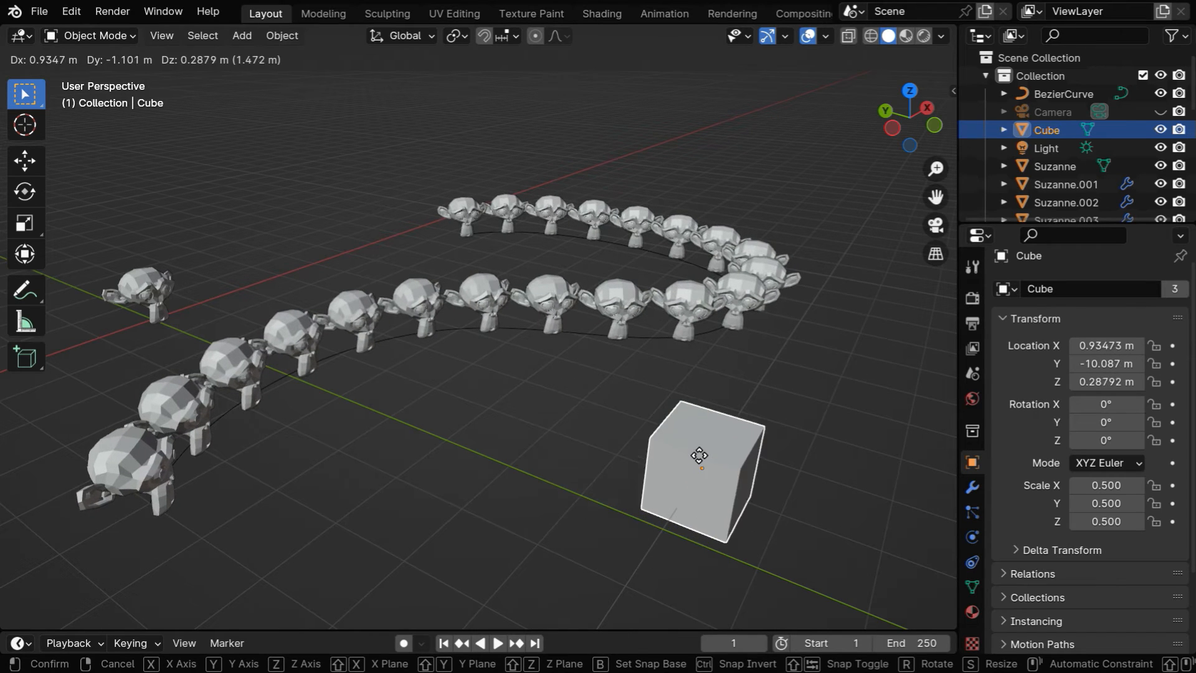
Step: Set the cube down in its new spot, dismiss the add-on popup, and select the original Suzanne
{"action": "left_click", "coordinate": [281, 35]}
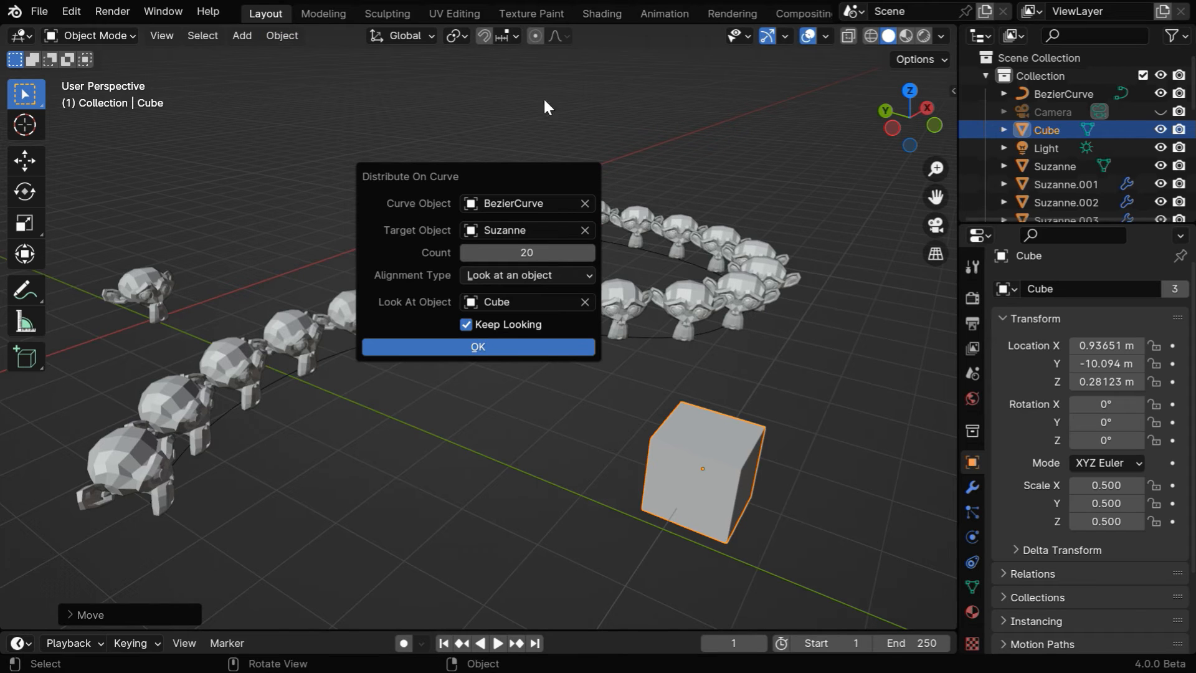
{"action": "mouse_move", "coordinate": [359, 173]}
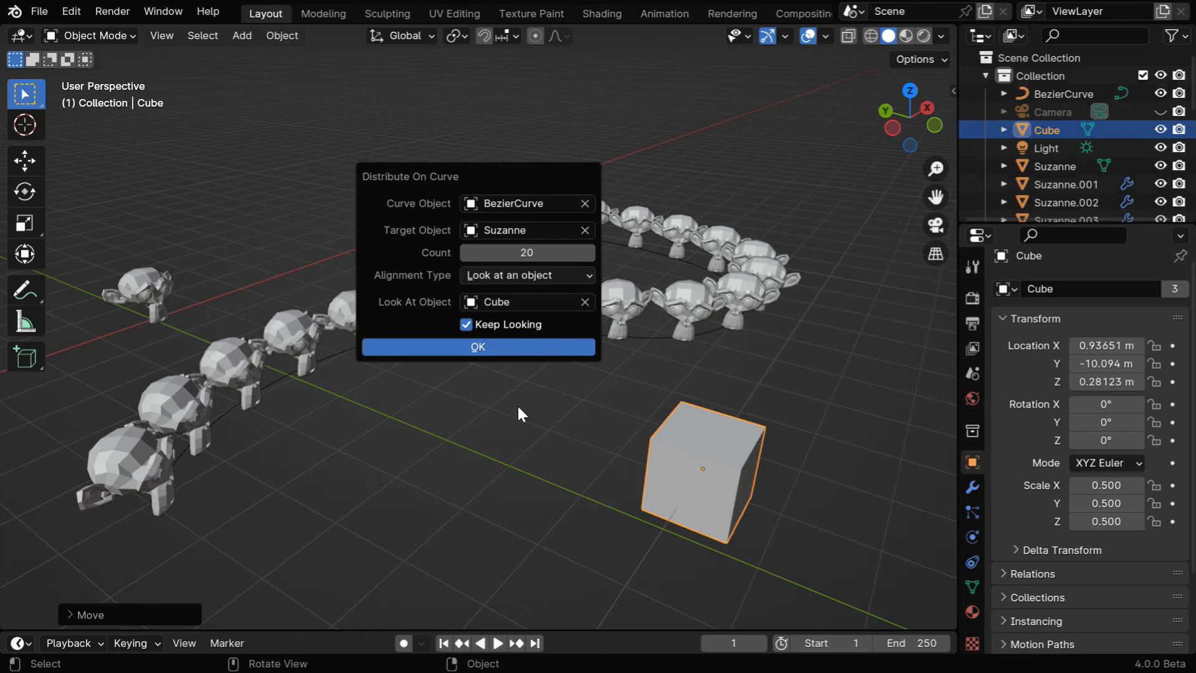
{"action": "left_click", "coordinate": [477, 346]}
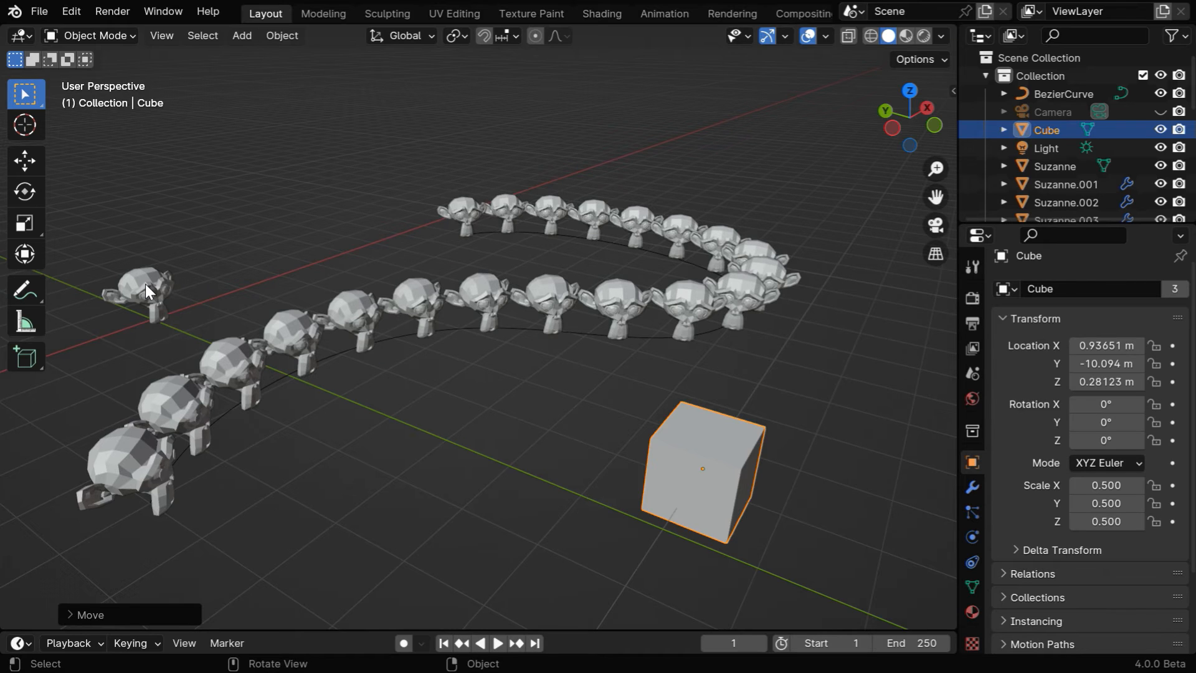
{"action": "left_click", "coordinate": [146, 294]}
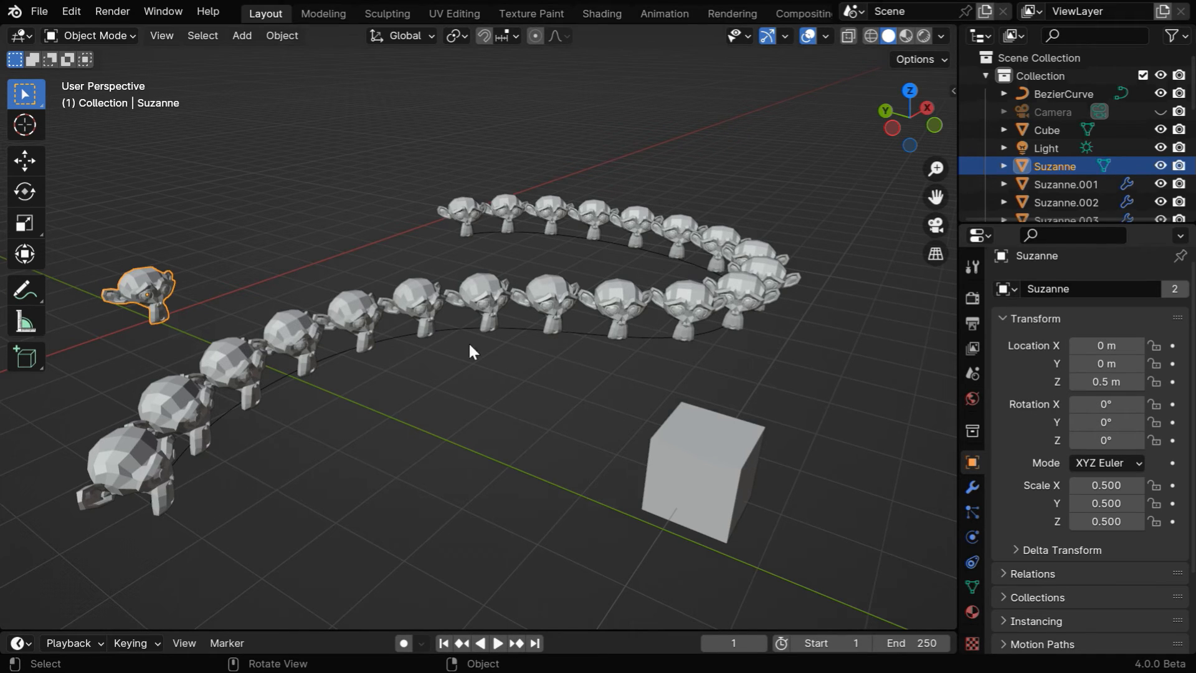
{"action": "mouse_move", "coordinate": [775, 356]}
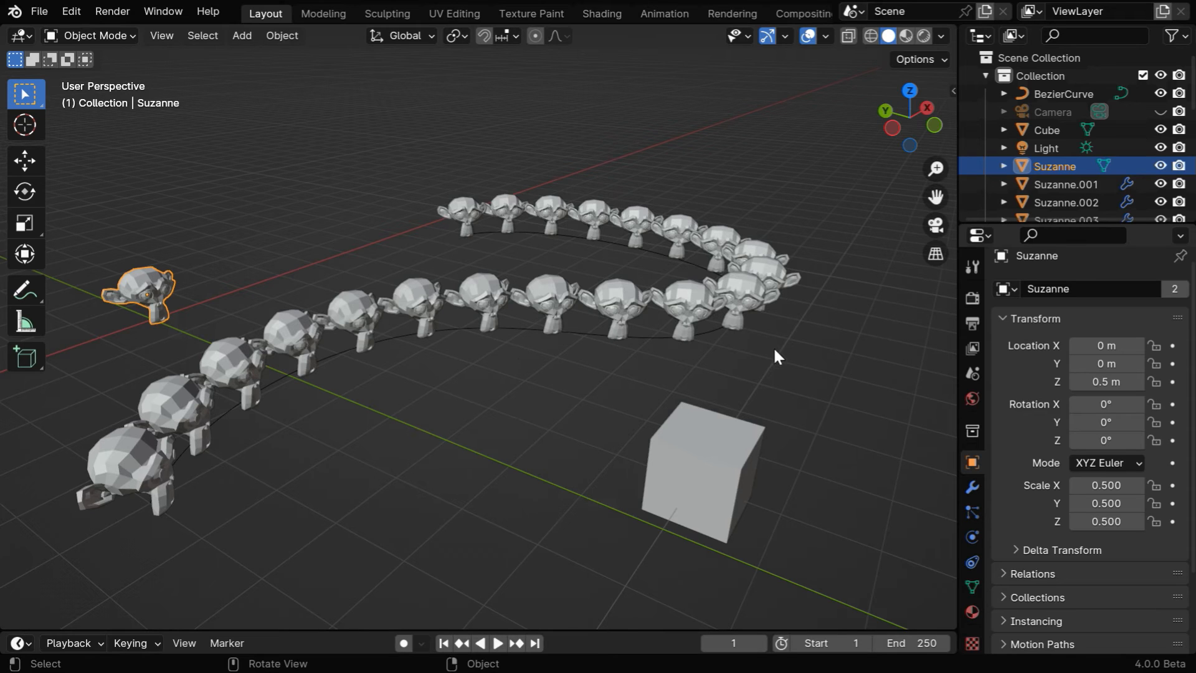
{"action": "mouse_move", "coordinate": [1107, 440]}
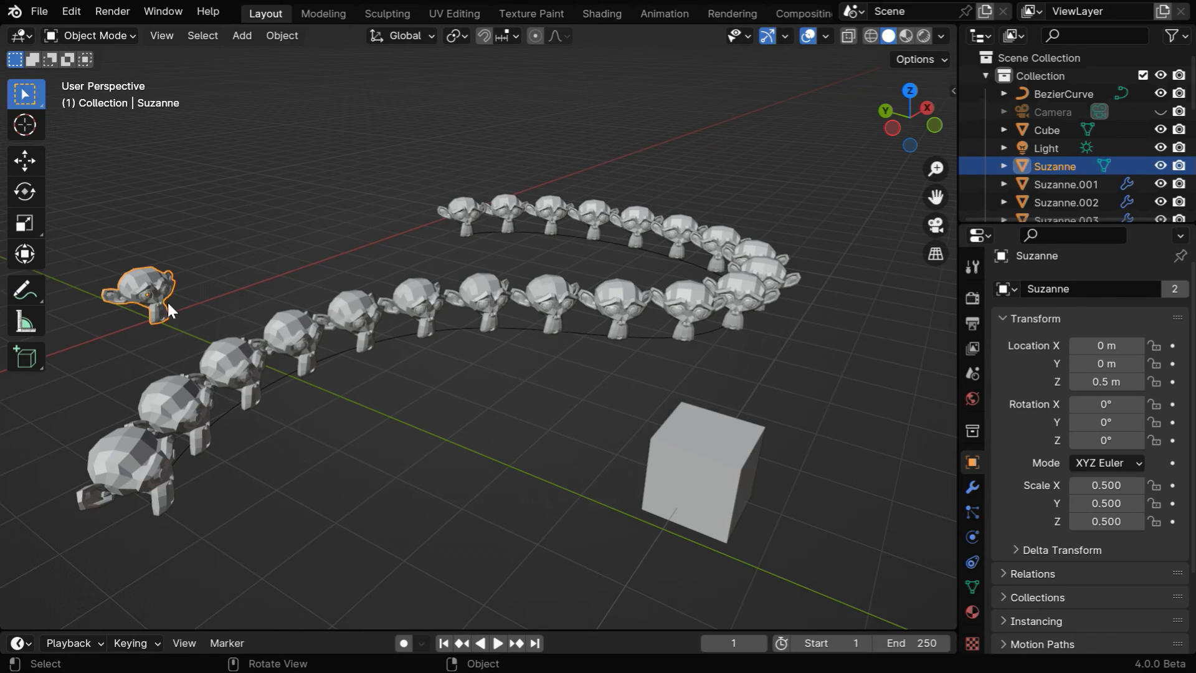
{"action": "mouse_move", "coordinate": [167, 315]}
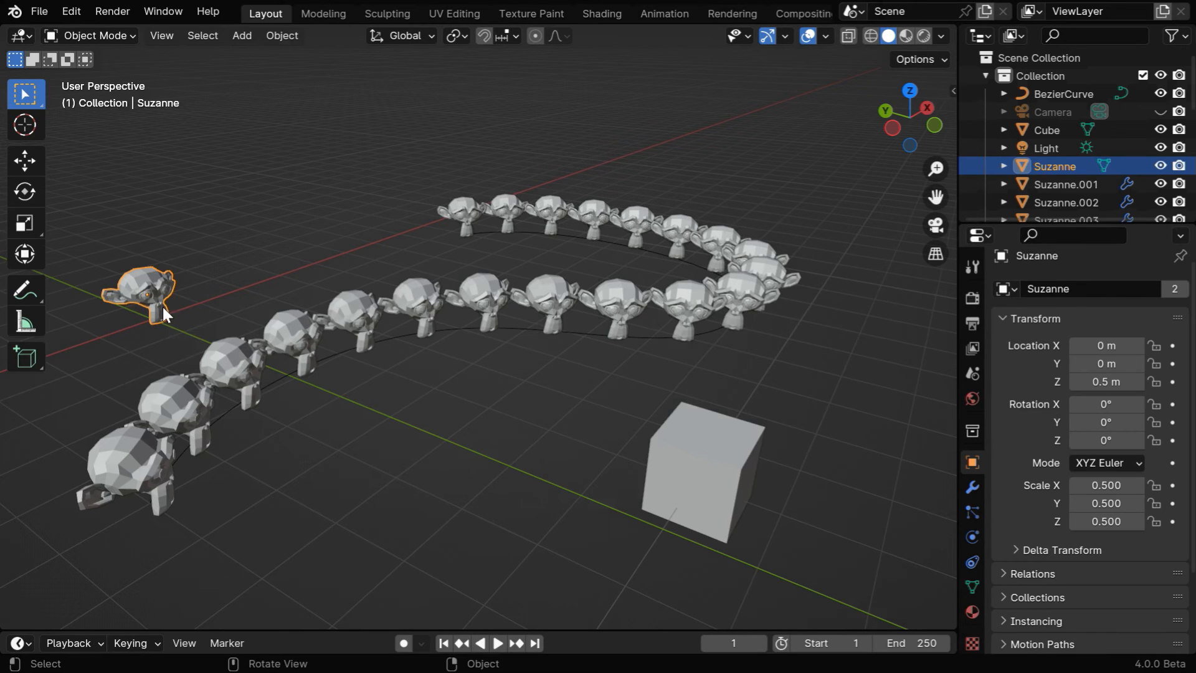
{"action": "mouse_move", "coordinate": [149, 319]}
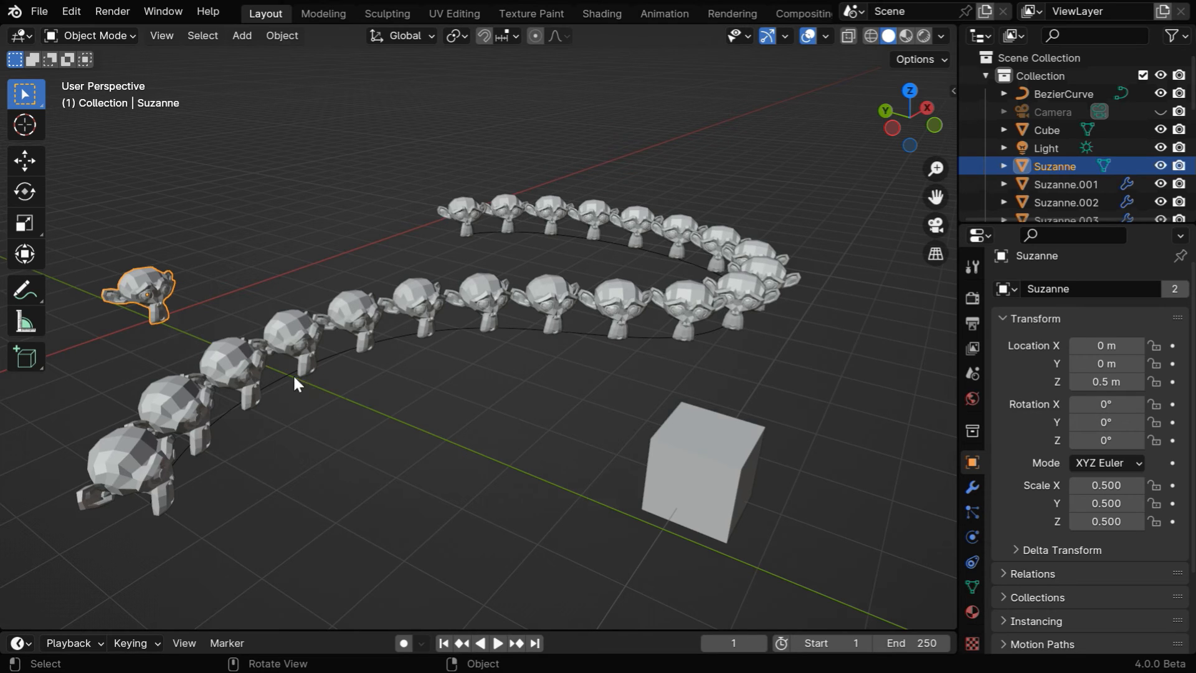
{"action": "mouse_move", "coordinate": [300, 54]}
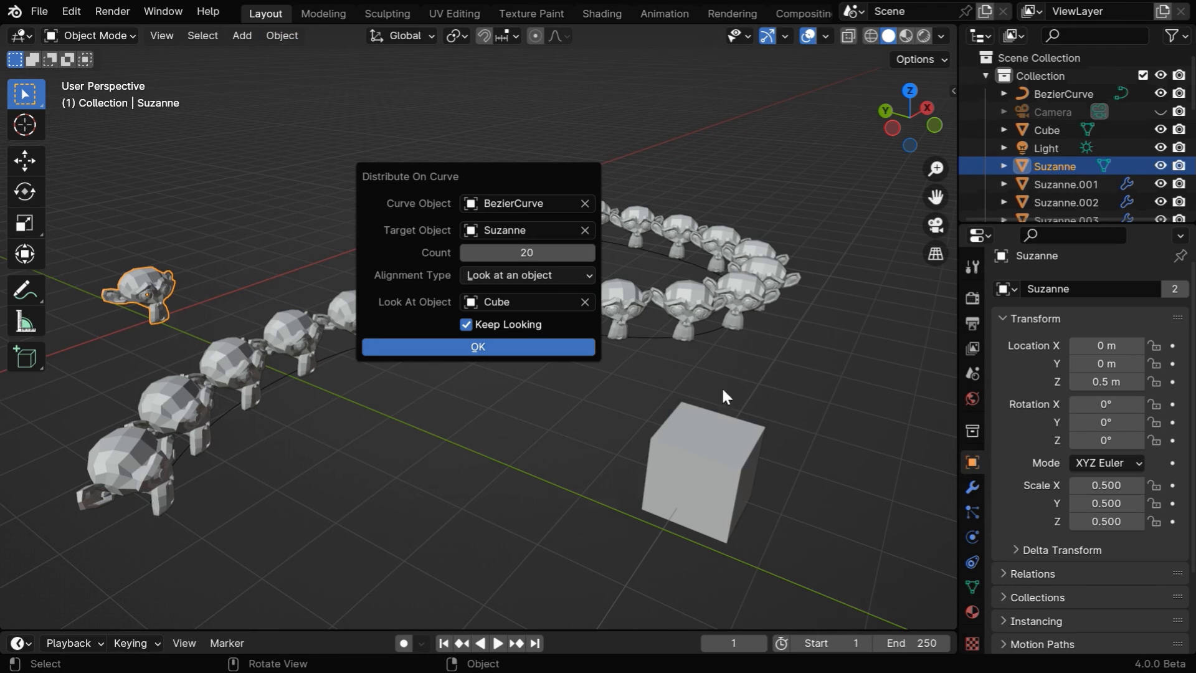
{"action": "mouse_move", "coordinate": [744, 519]}
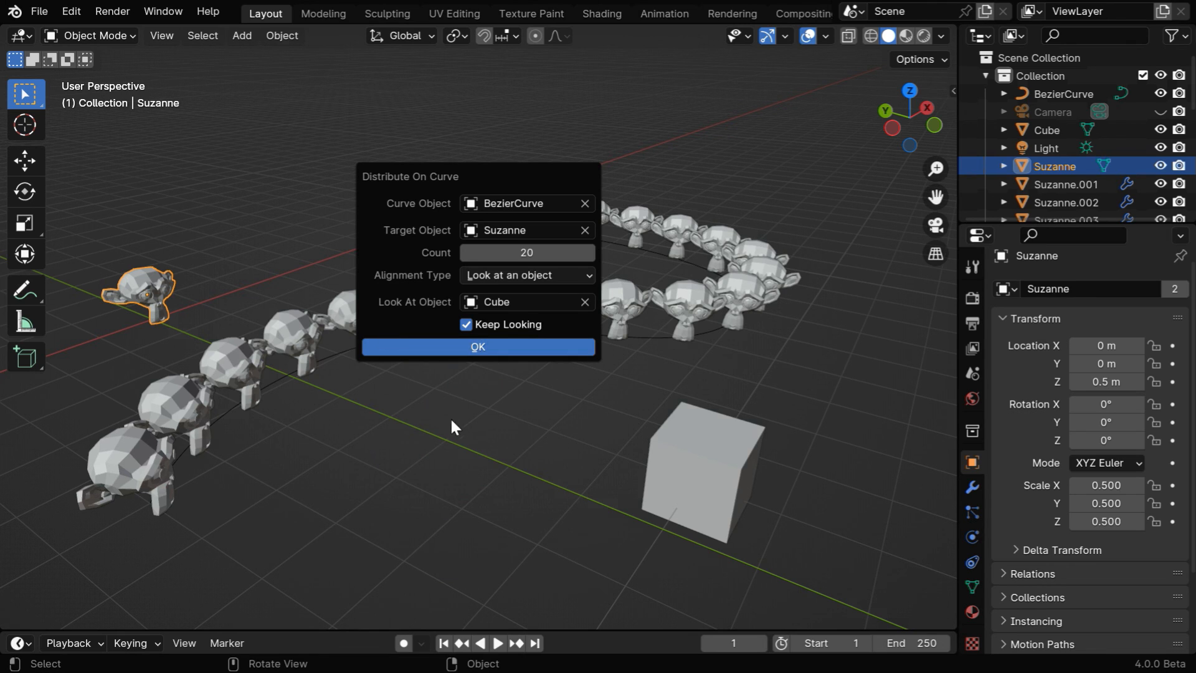
{"action": "mouse_move", "coordinate": [458, 448]}
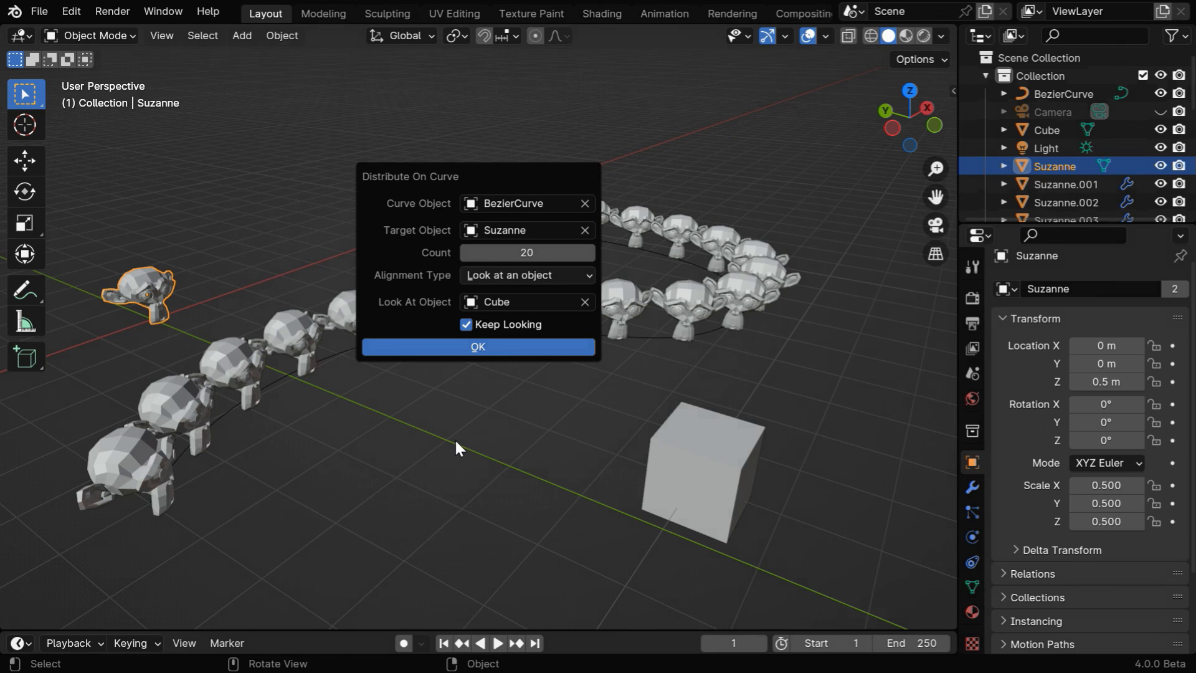